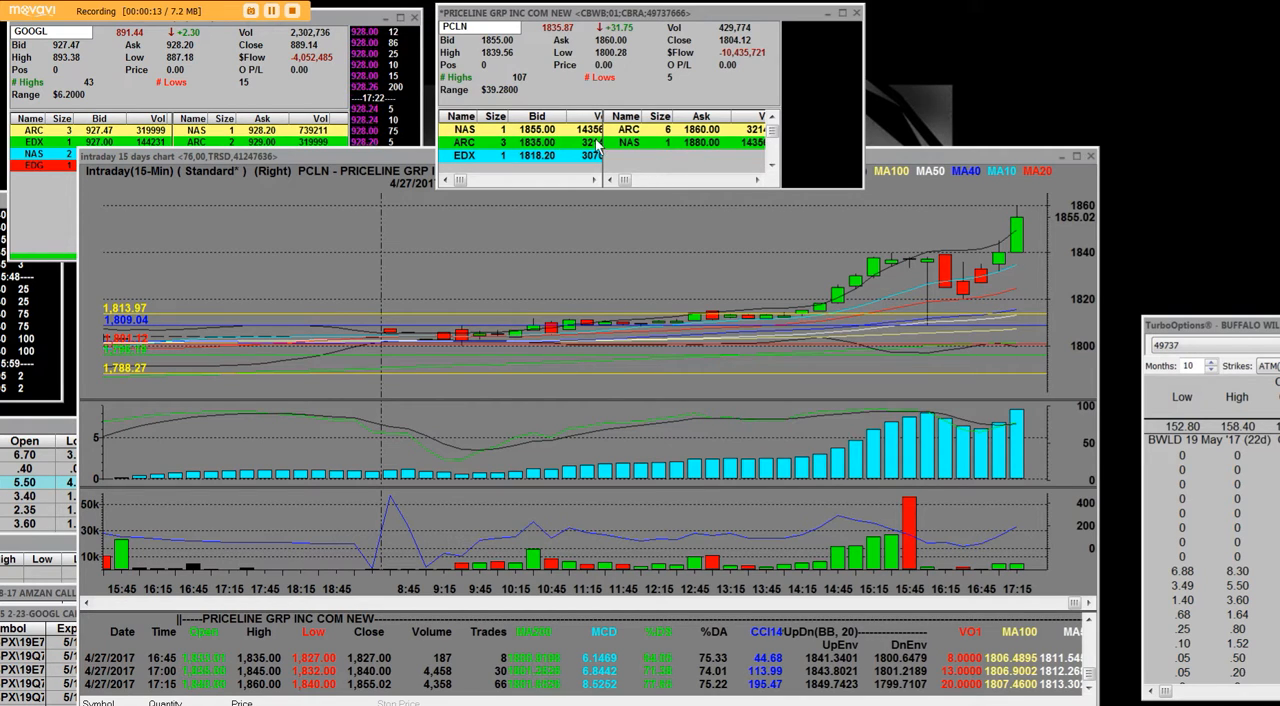
mouse_move(712, 143)
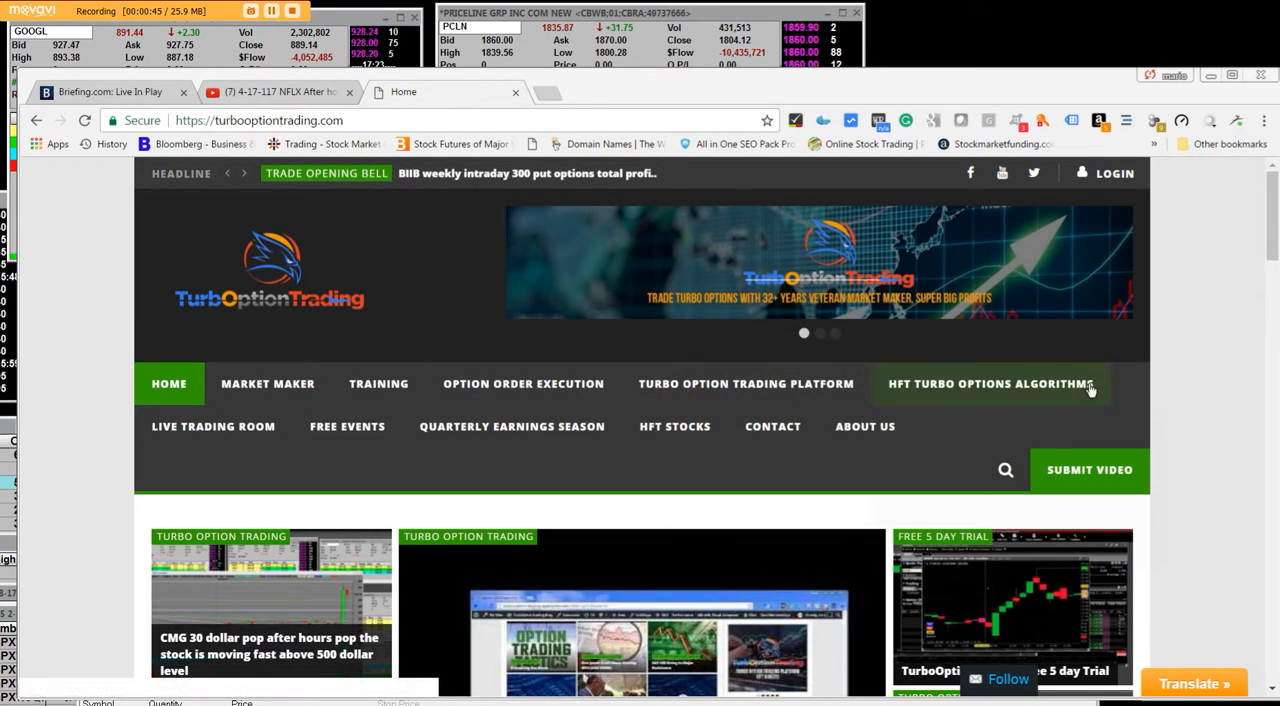
- Scroll down through the TurboOptionTrading.com page, back up, and select an item on it
scroll(down, 3)
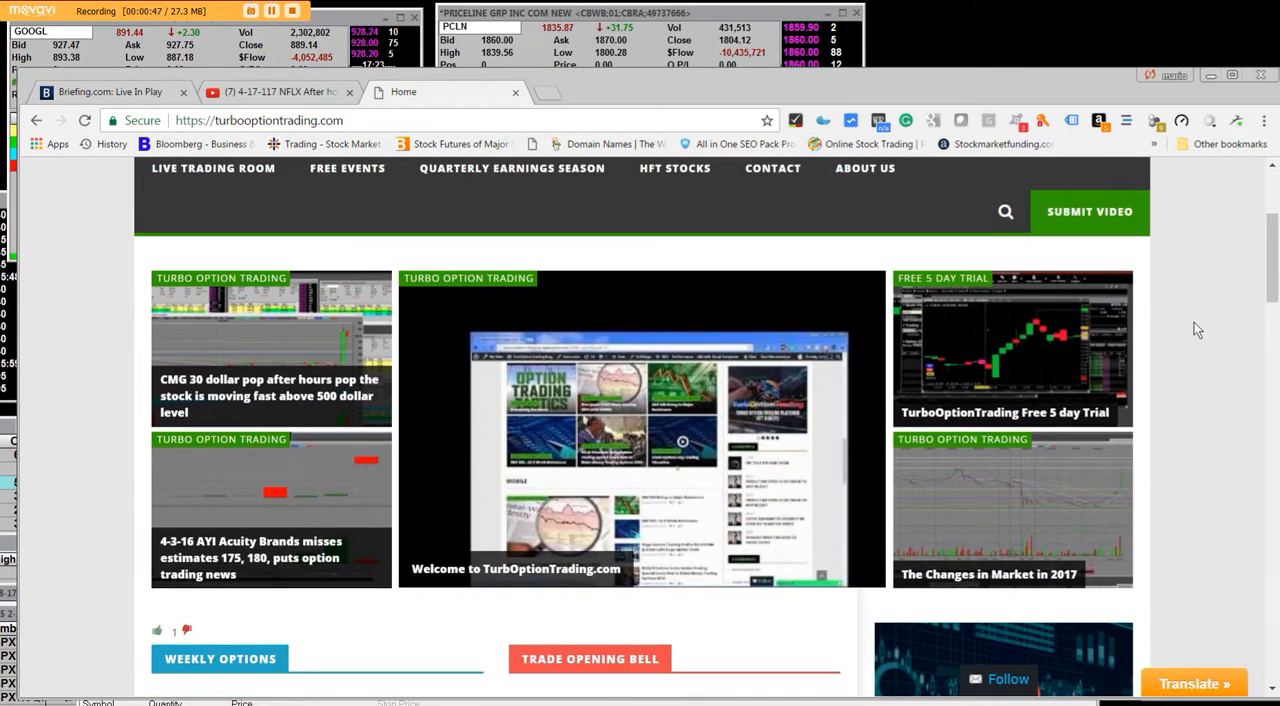
scroll(down, 3)
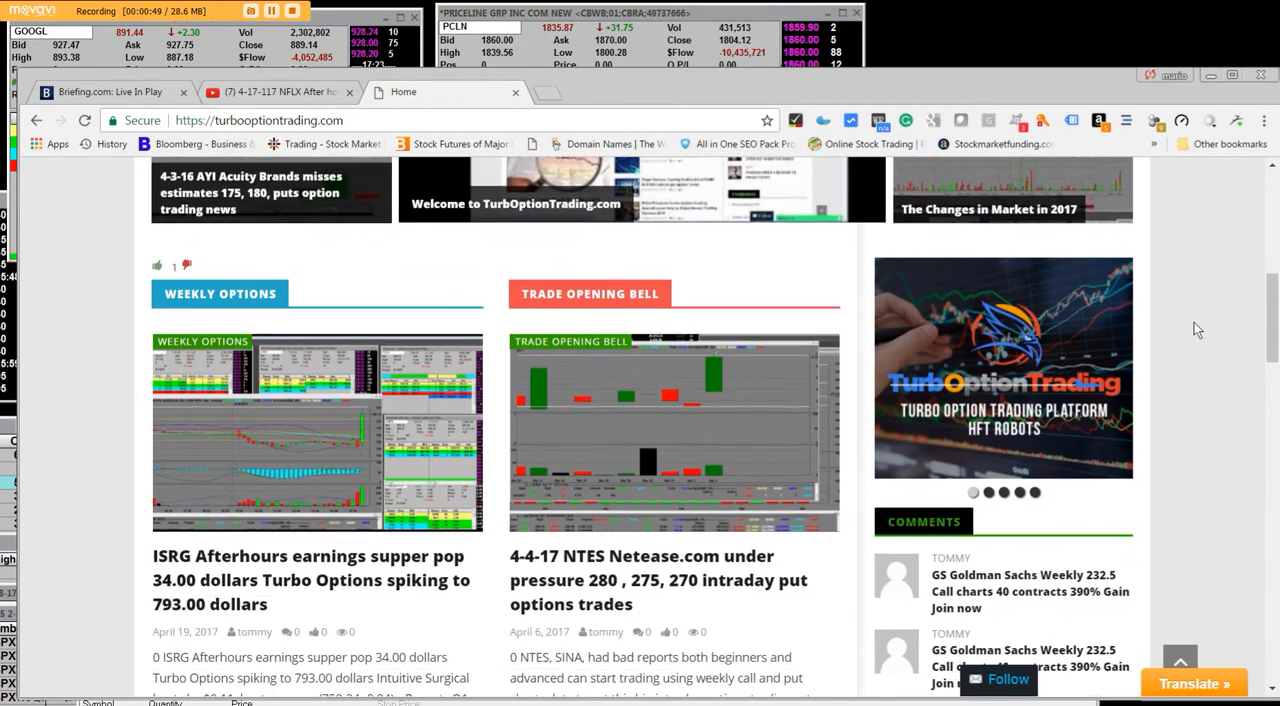
scroll(down, 3)
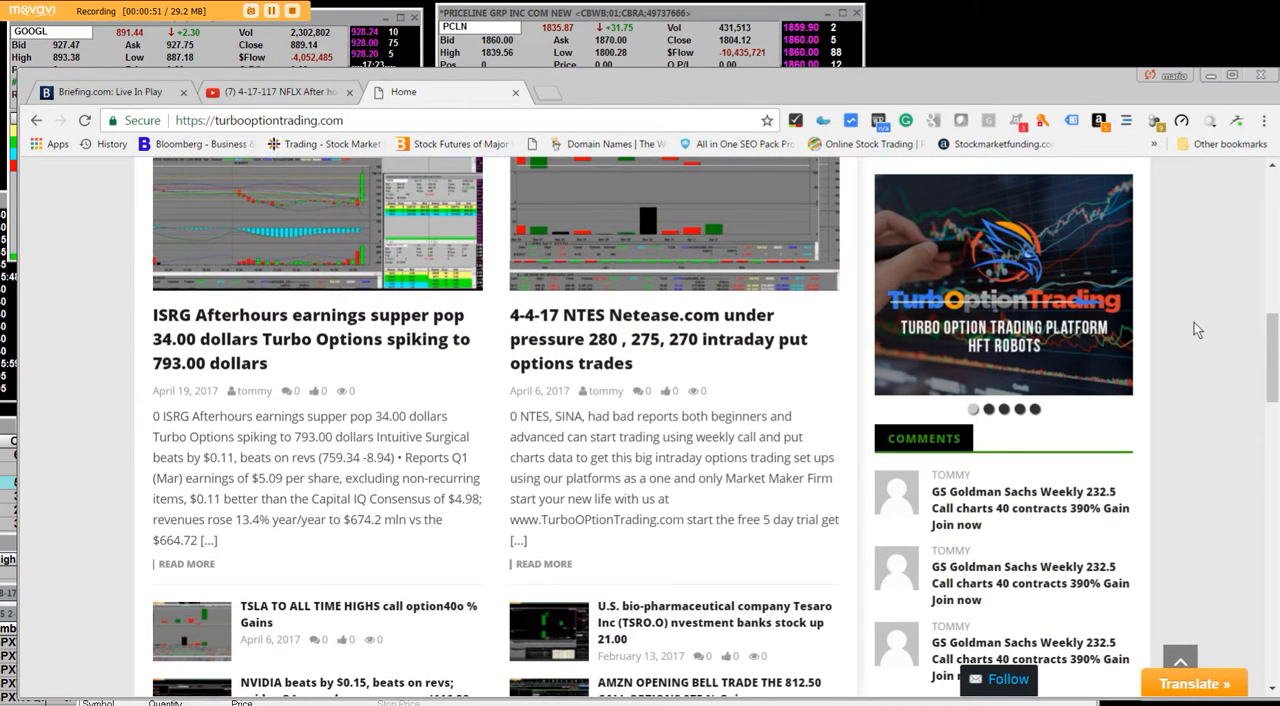
scroll(down, 3)
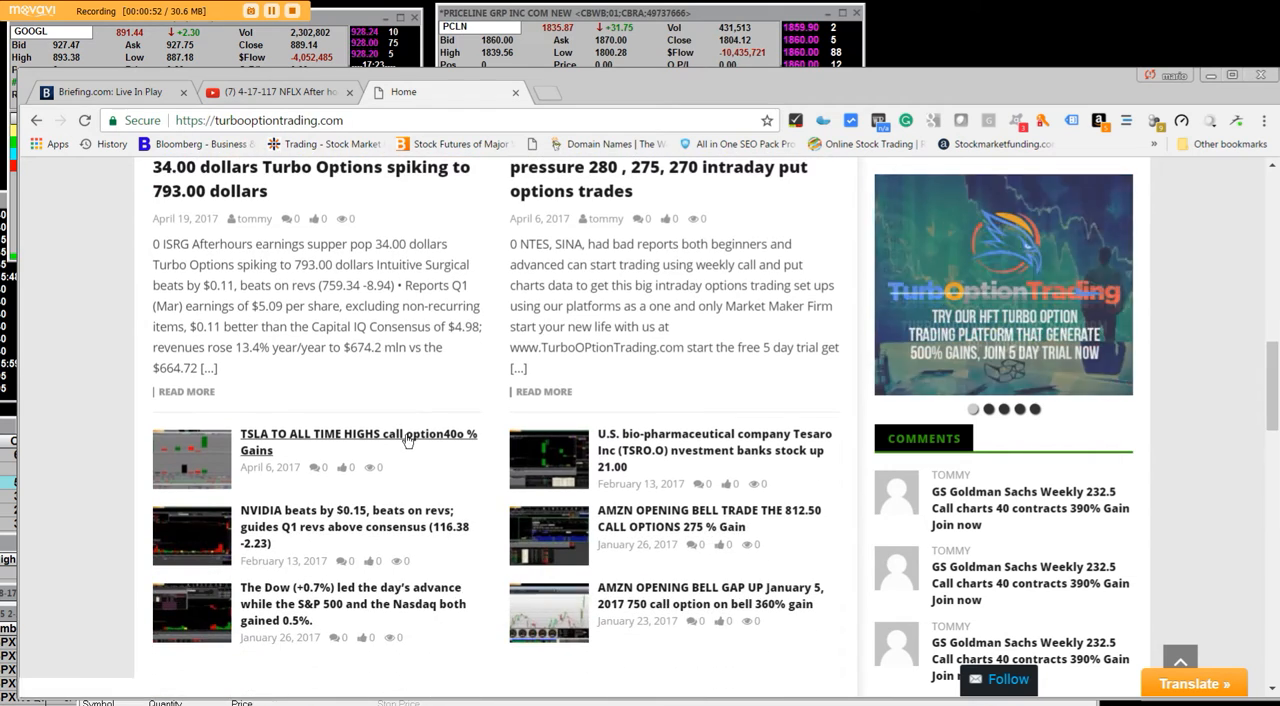
scroll(down, 3)
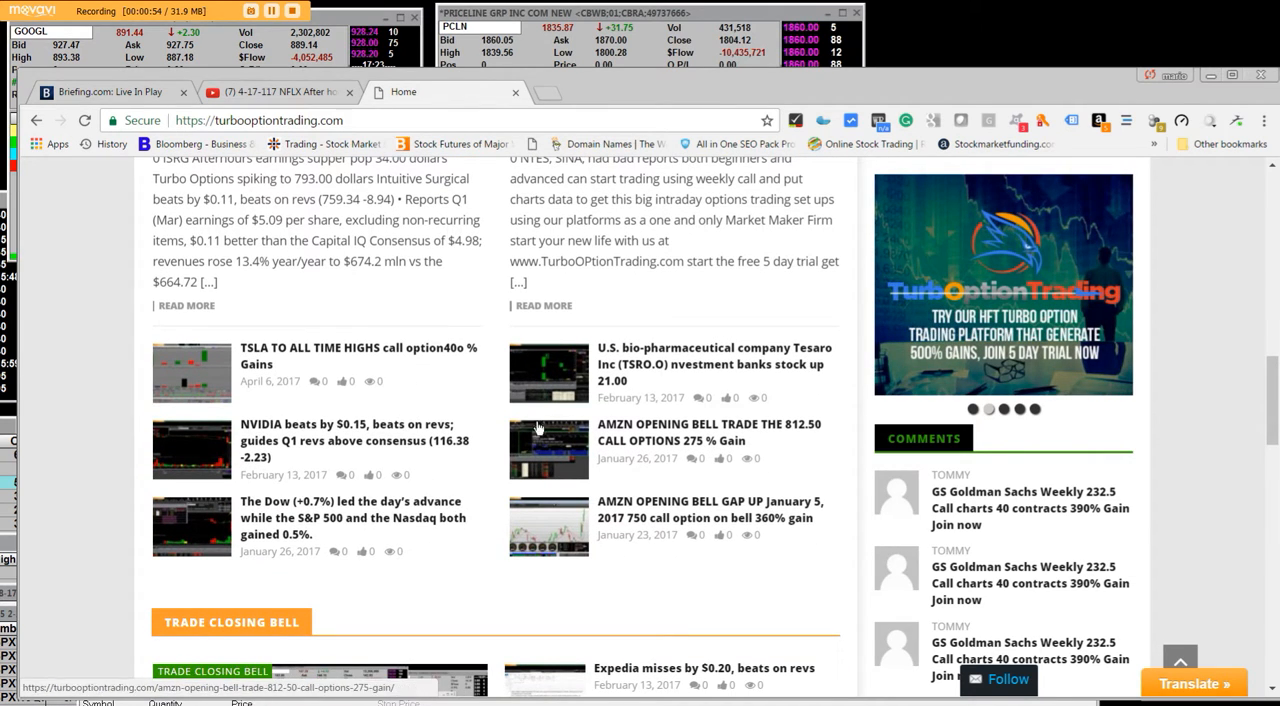
scroll(down, 3)
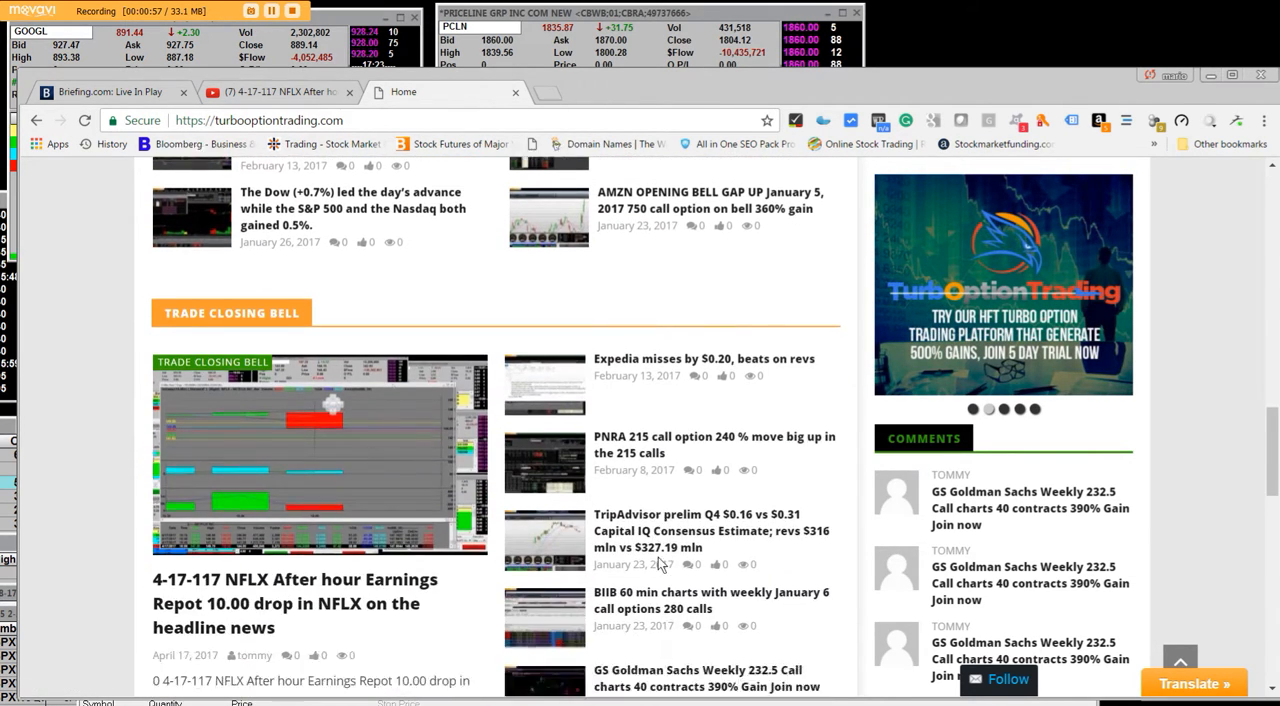
scroll(down, 3)
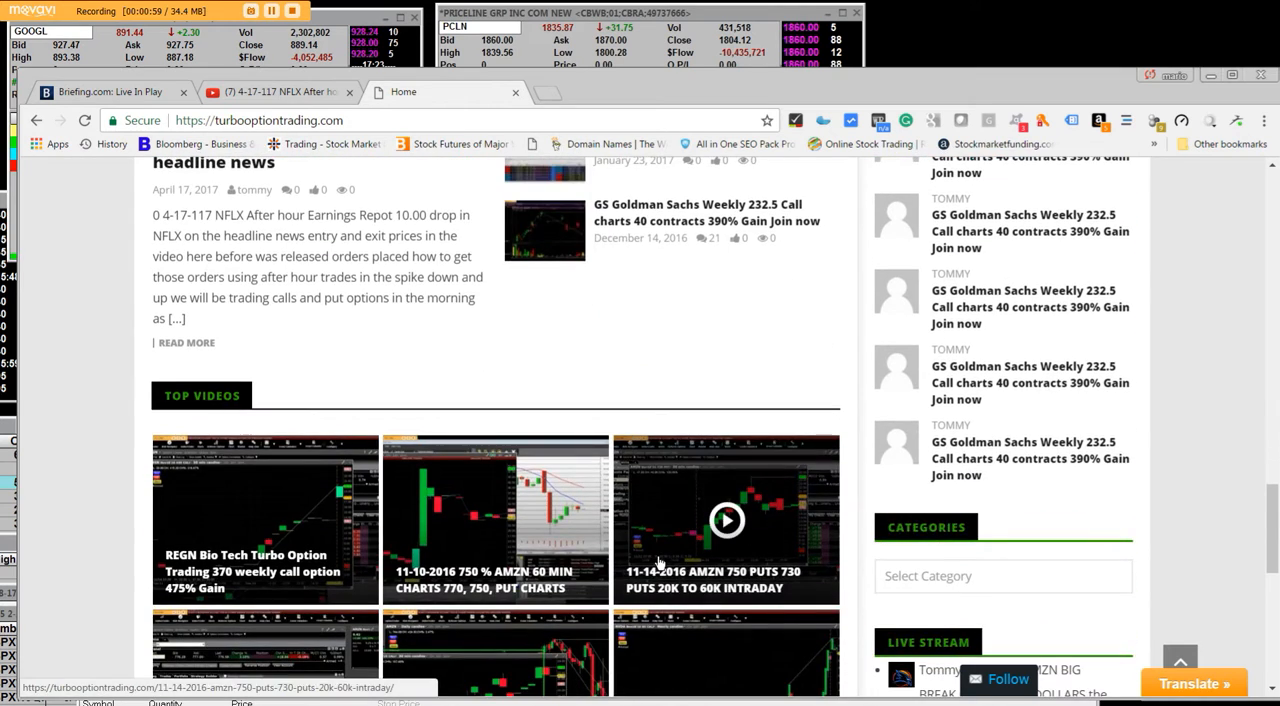
scroll(down, 3)
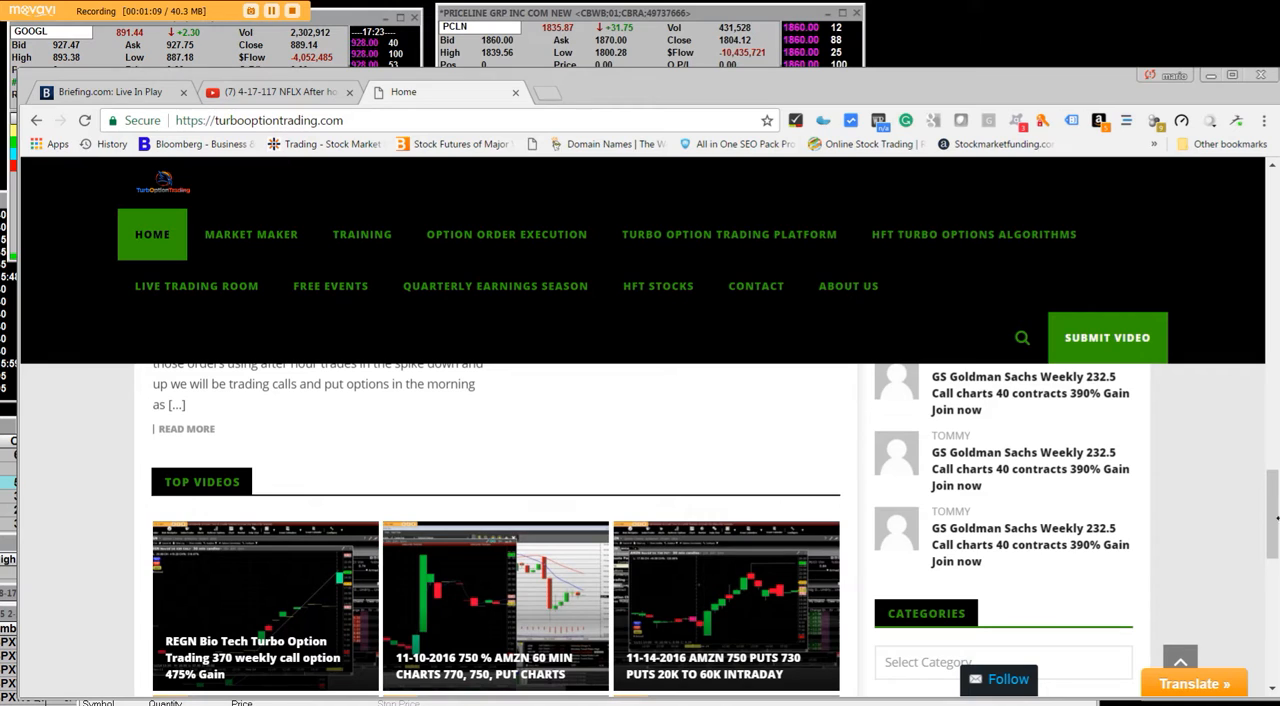
scroll(down, 3)
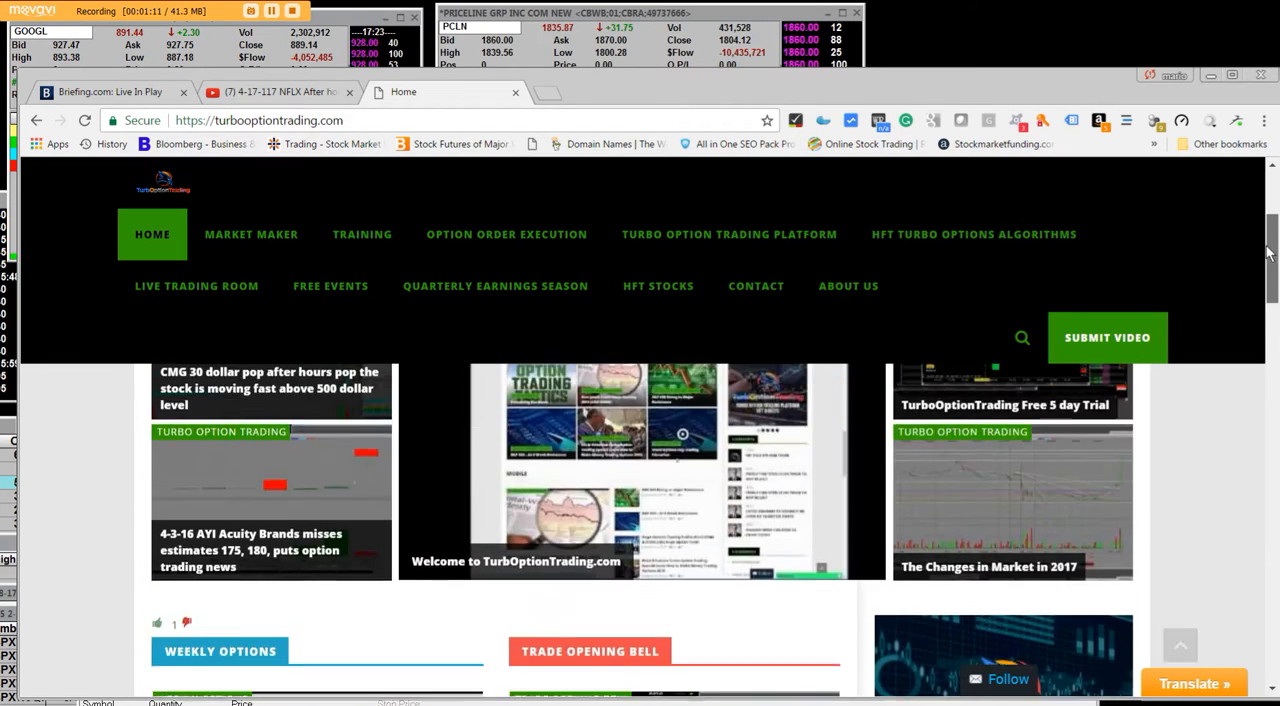
scroll(up, 3)
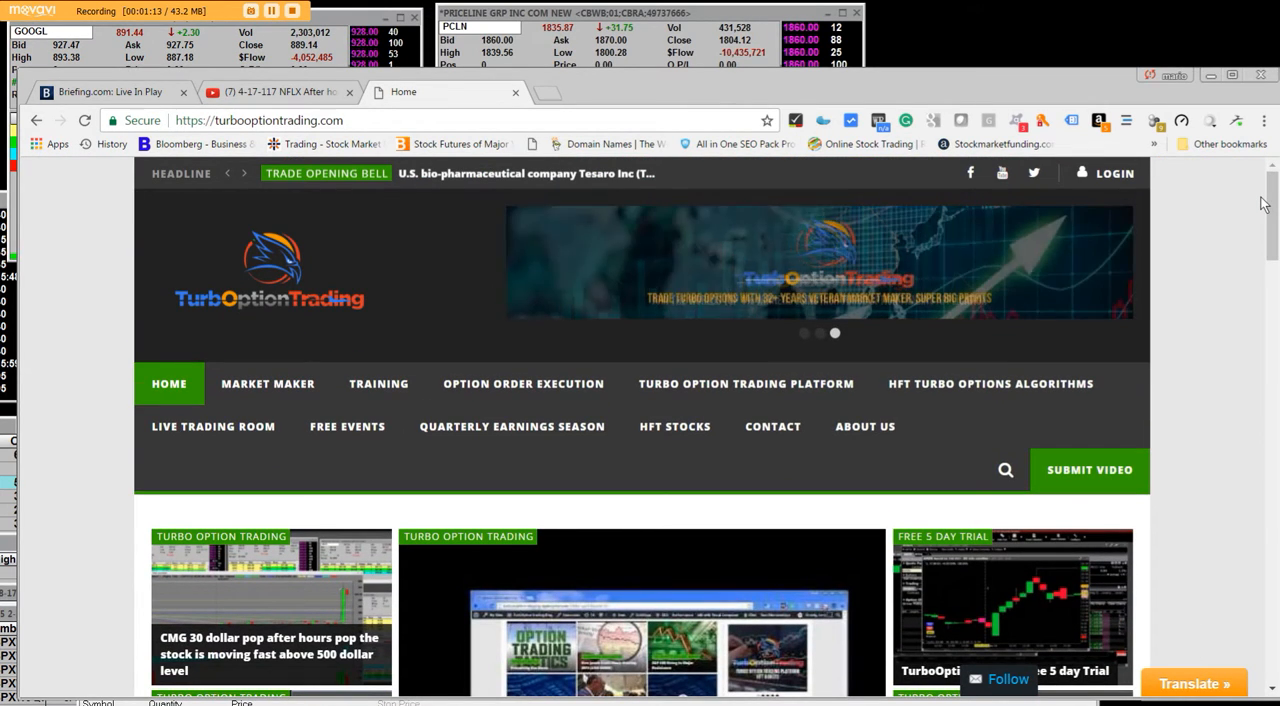
click(267, 384)
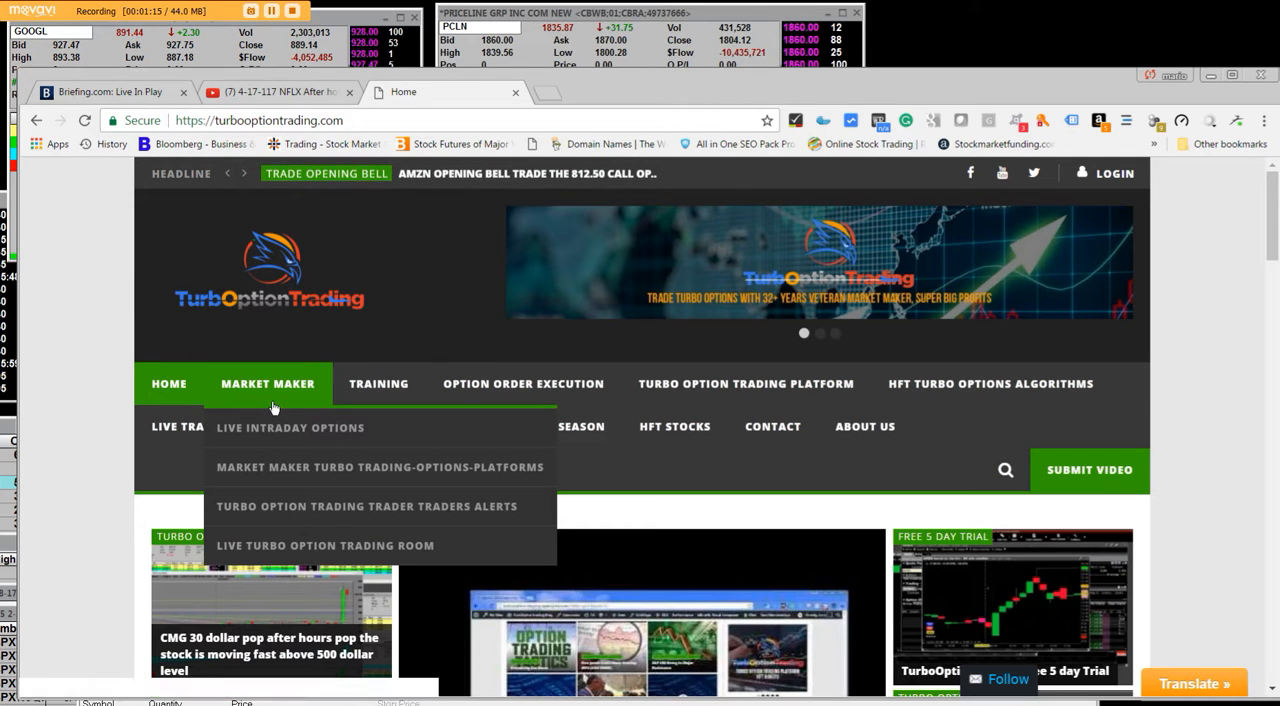
mouse_move(308, 394)
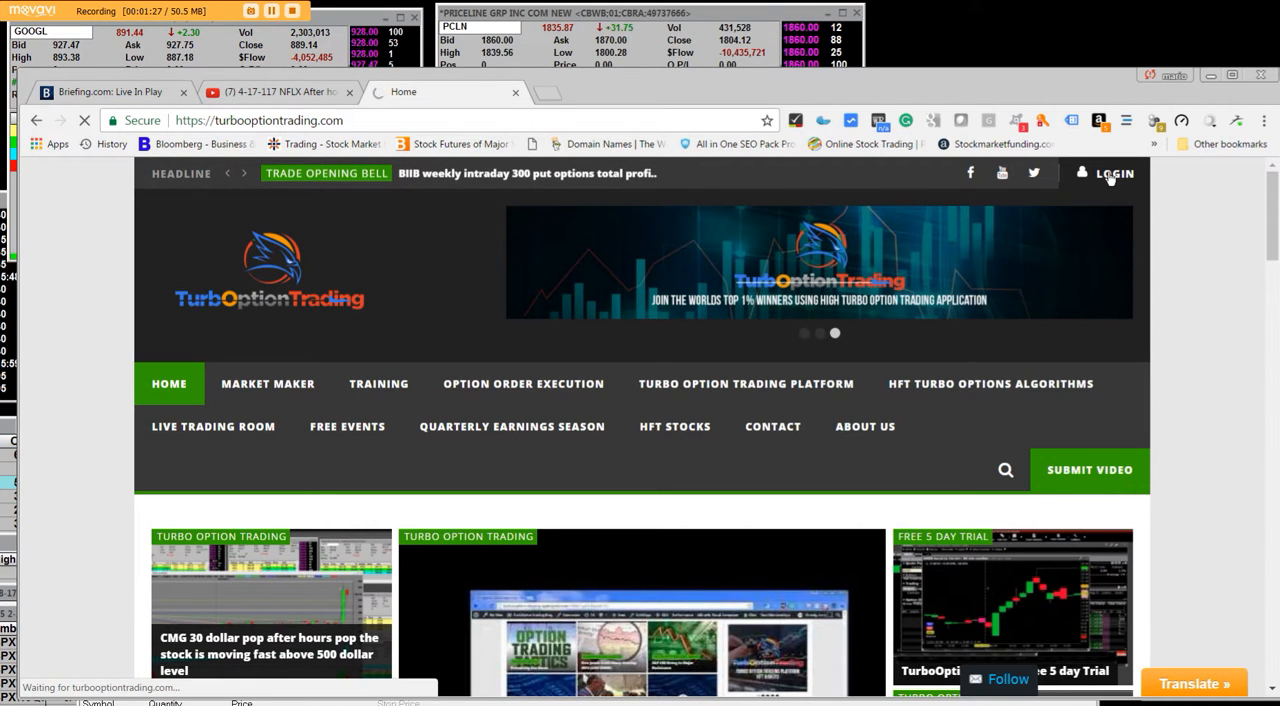
- Go to the login page and sign in with the autofilled username and password
click(1114, 173)
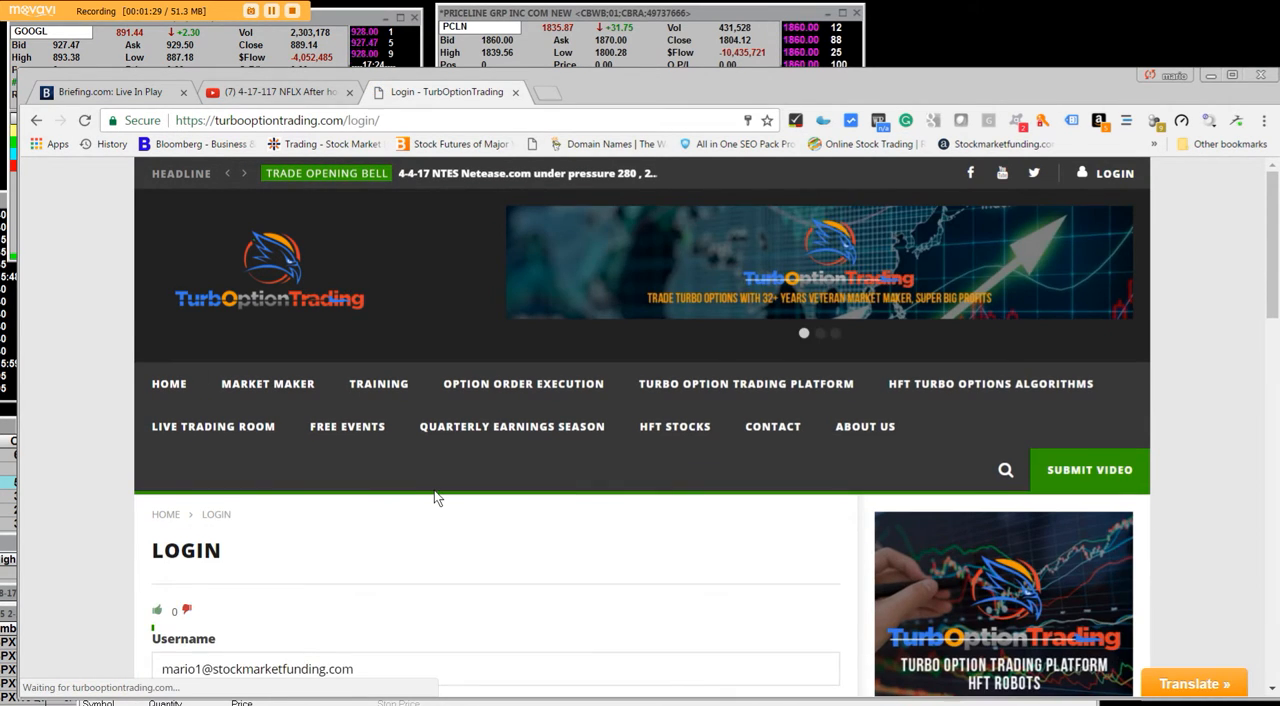
scroll(down, 3)
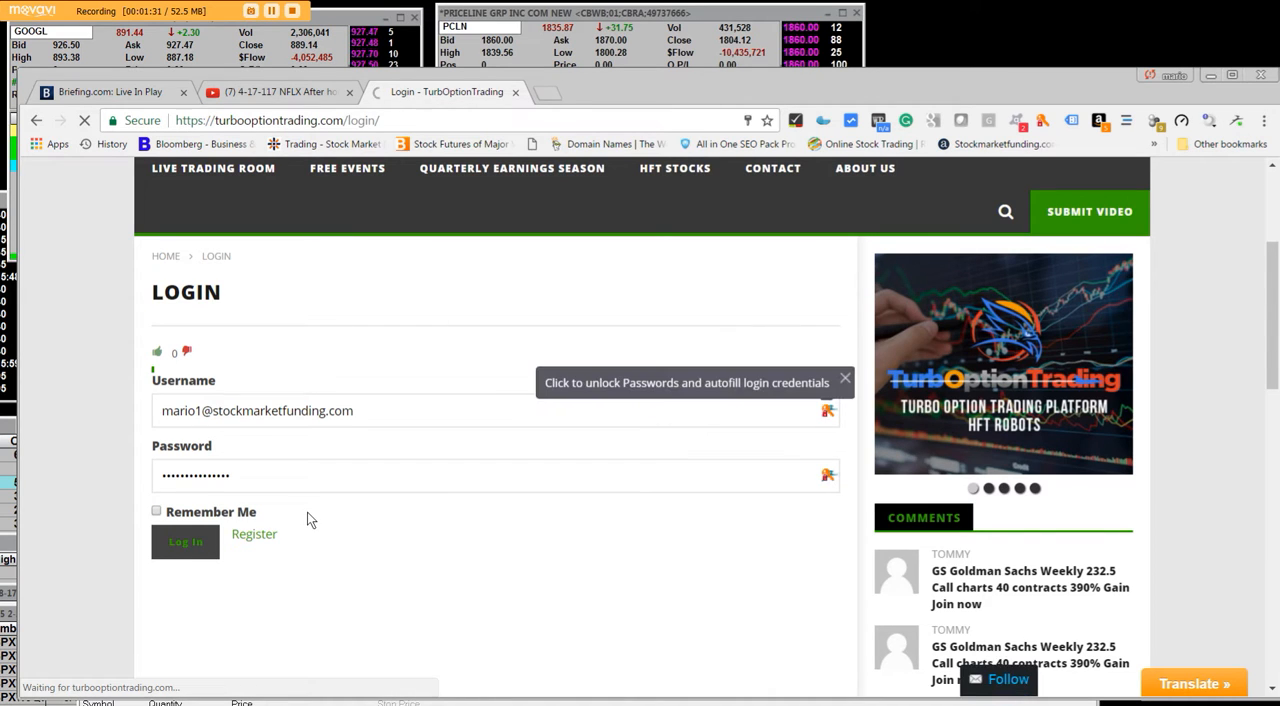
click(185, 542)
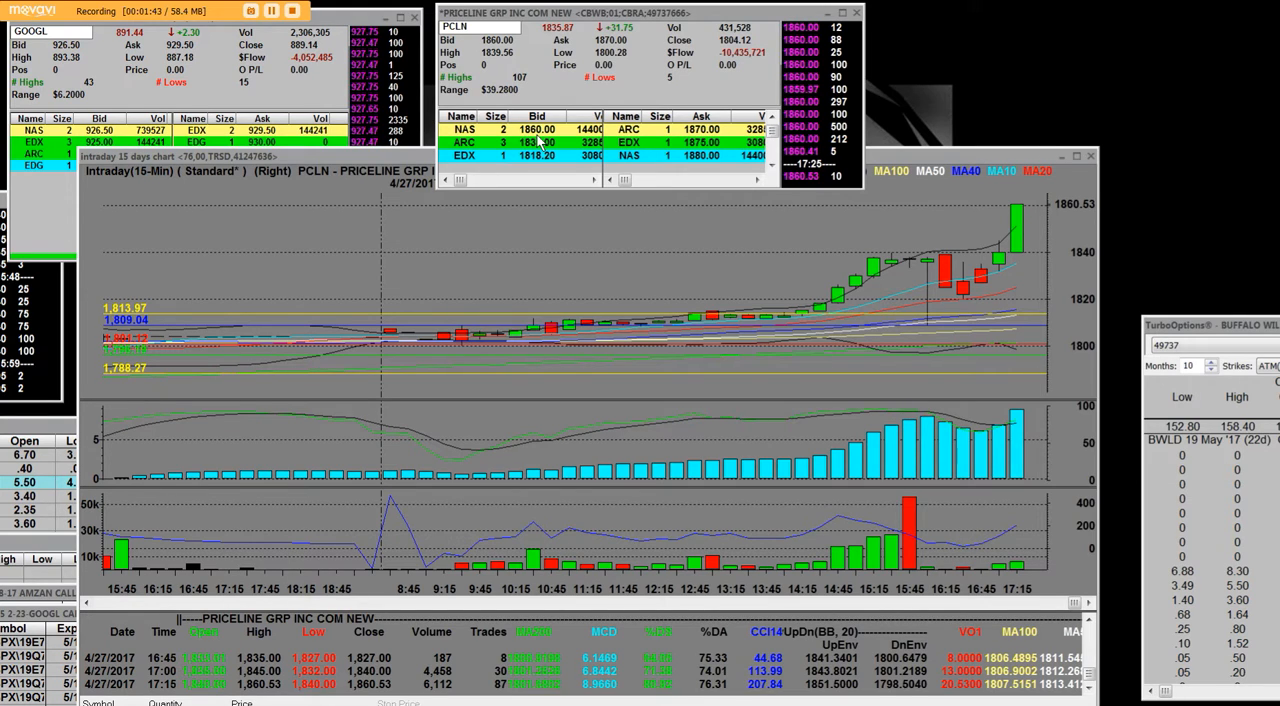
mouse_move(620, 27)
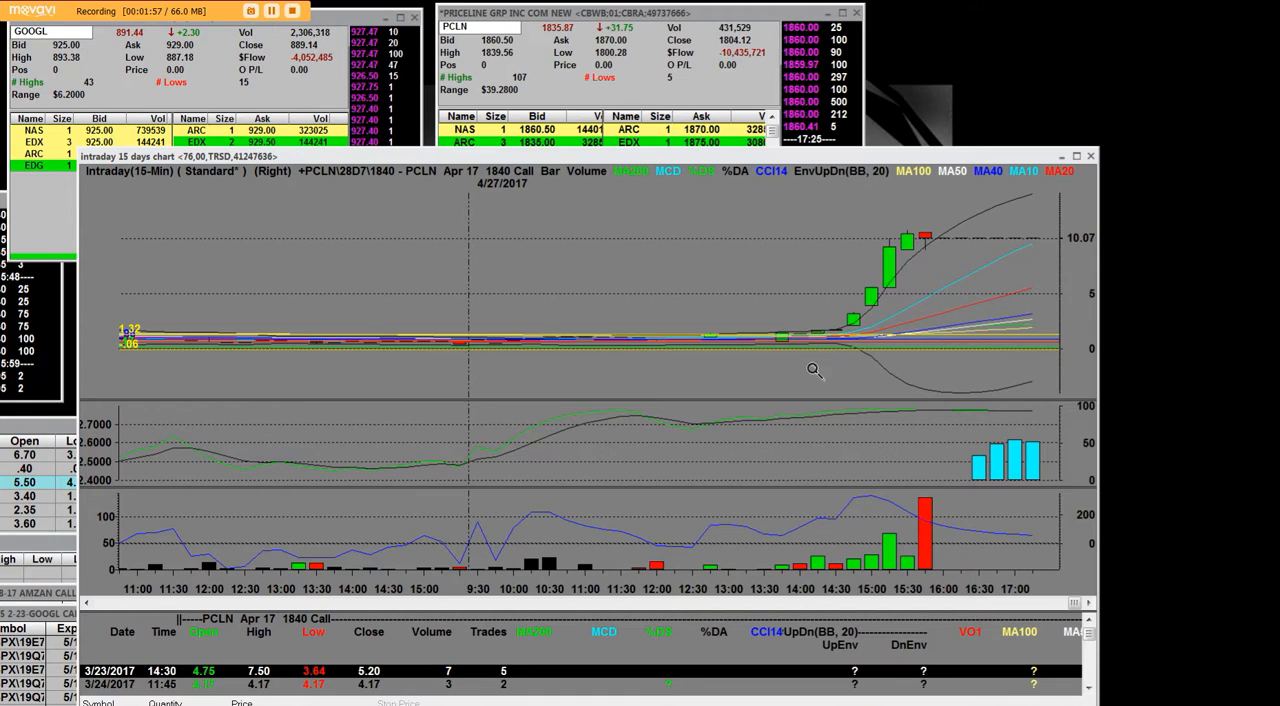
mouse_move(1016, 218)
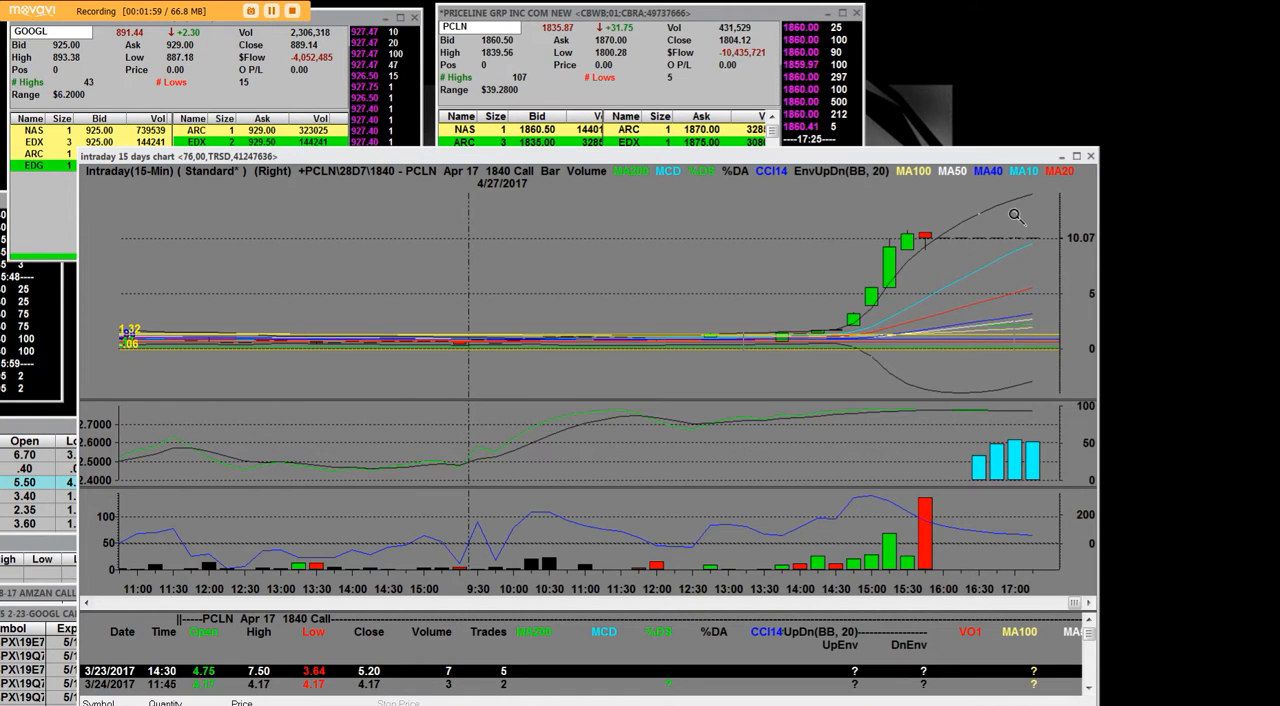
- Pick the Trend Tool from the PCLN Apr 17 1840 Call chart's context menu
right_click(315, 278)
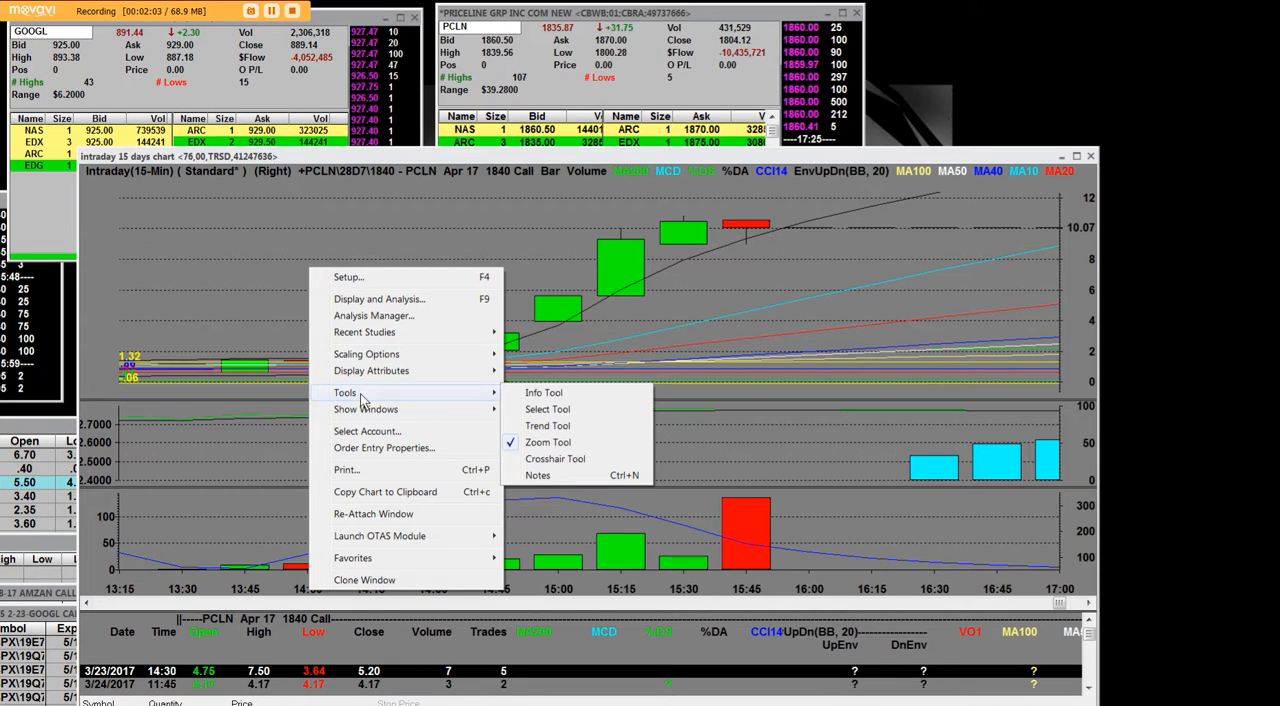
click(548, 426)
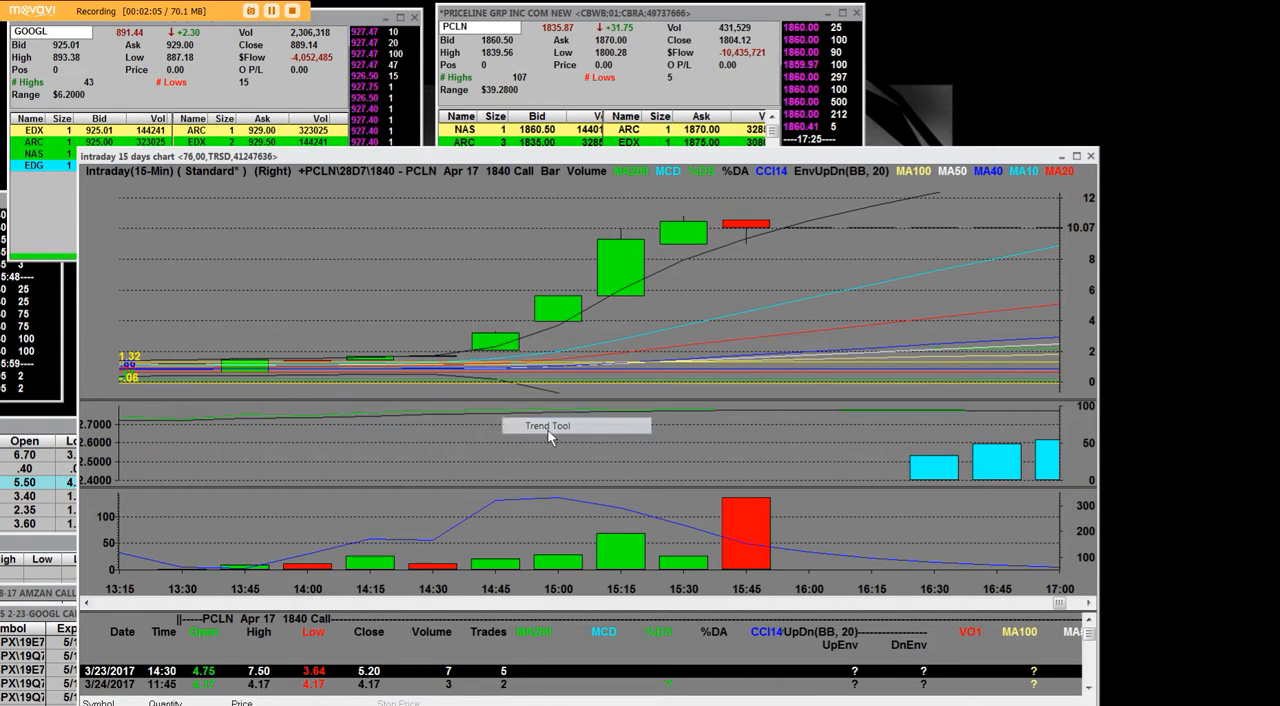
mouse_move(550, 438)
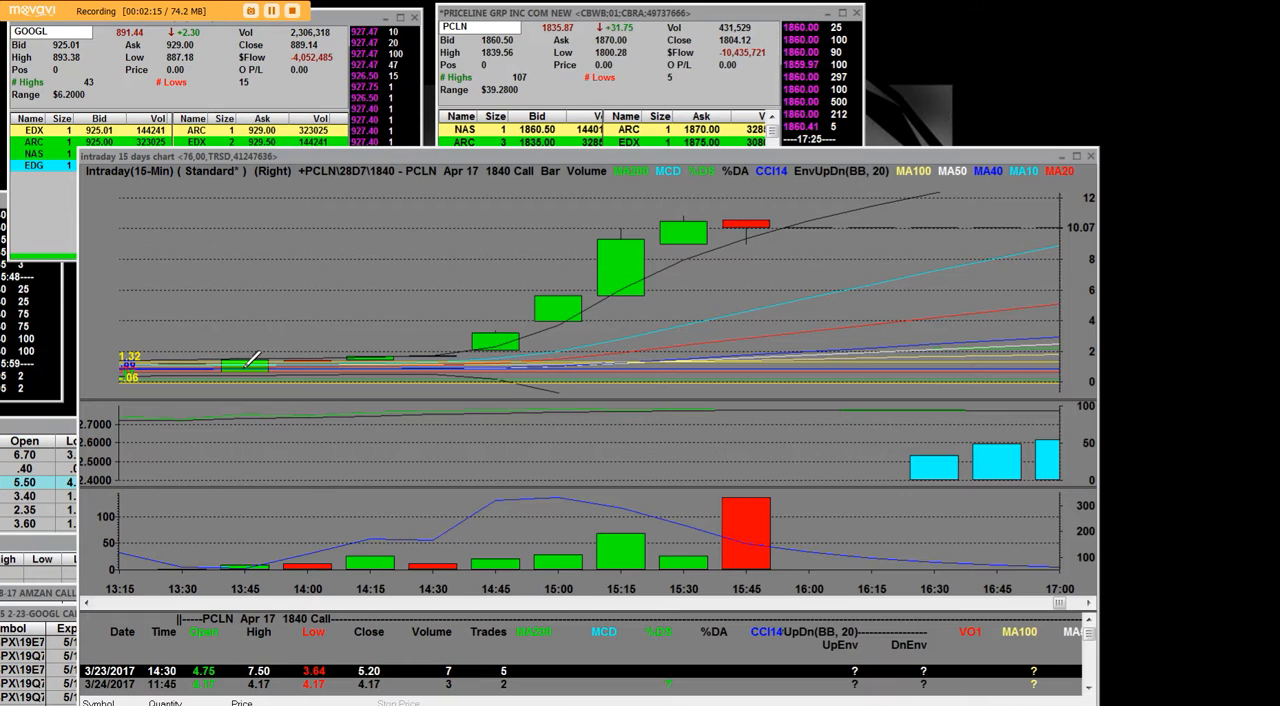
mouse_move(771, 208)
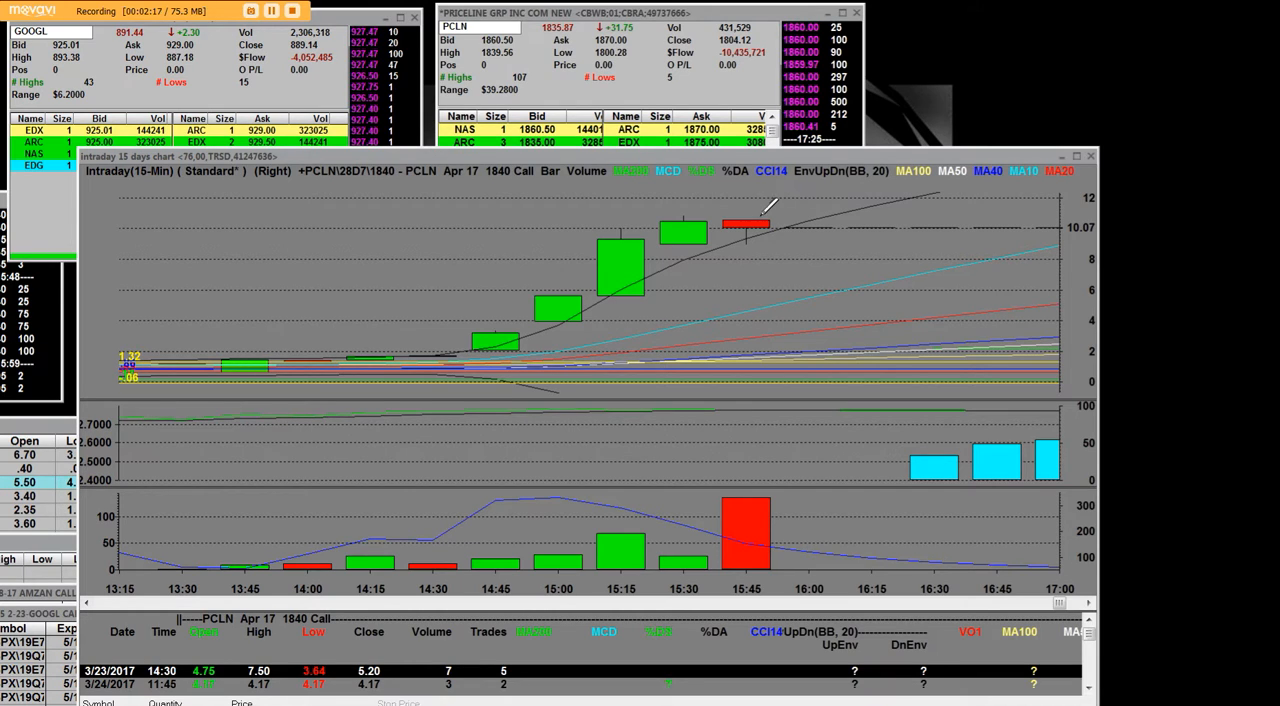
mouse_move(505, 157)
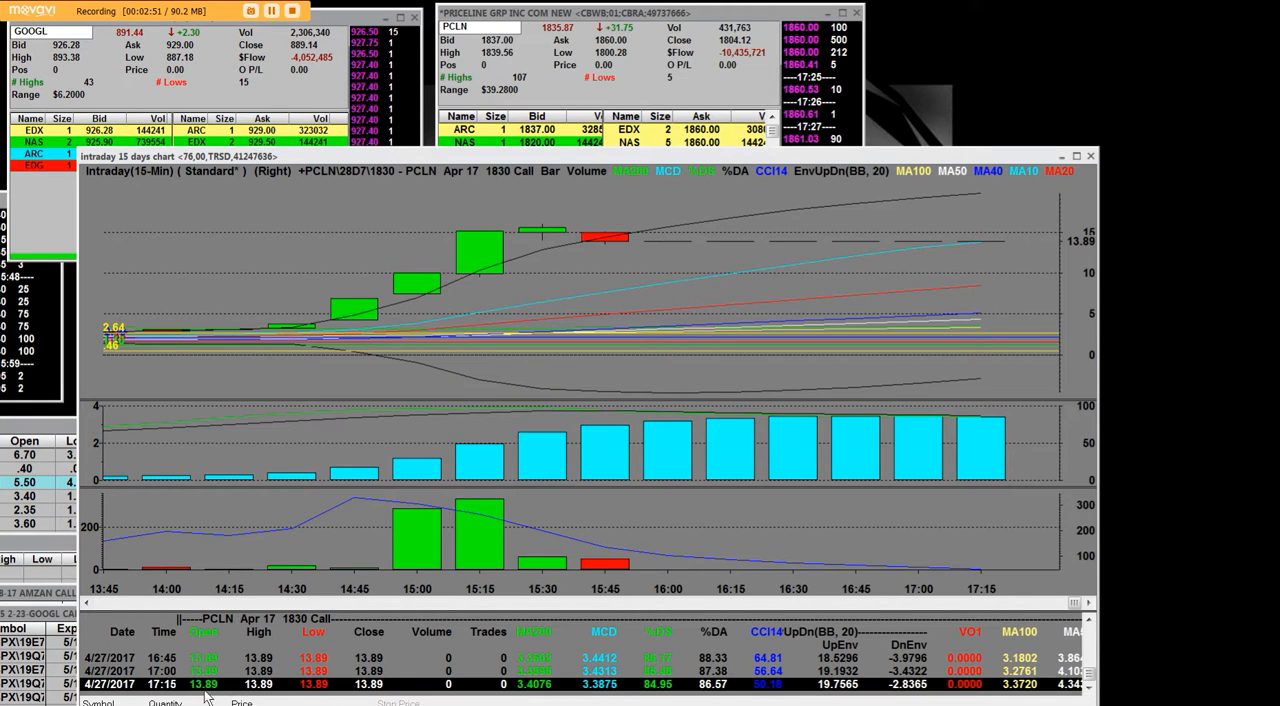
mouse_move(542, 210)
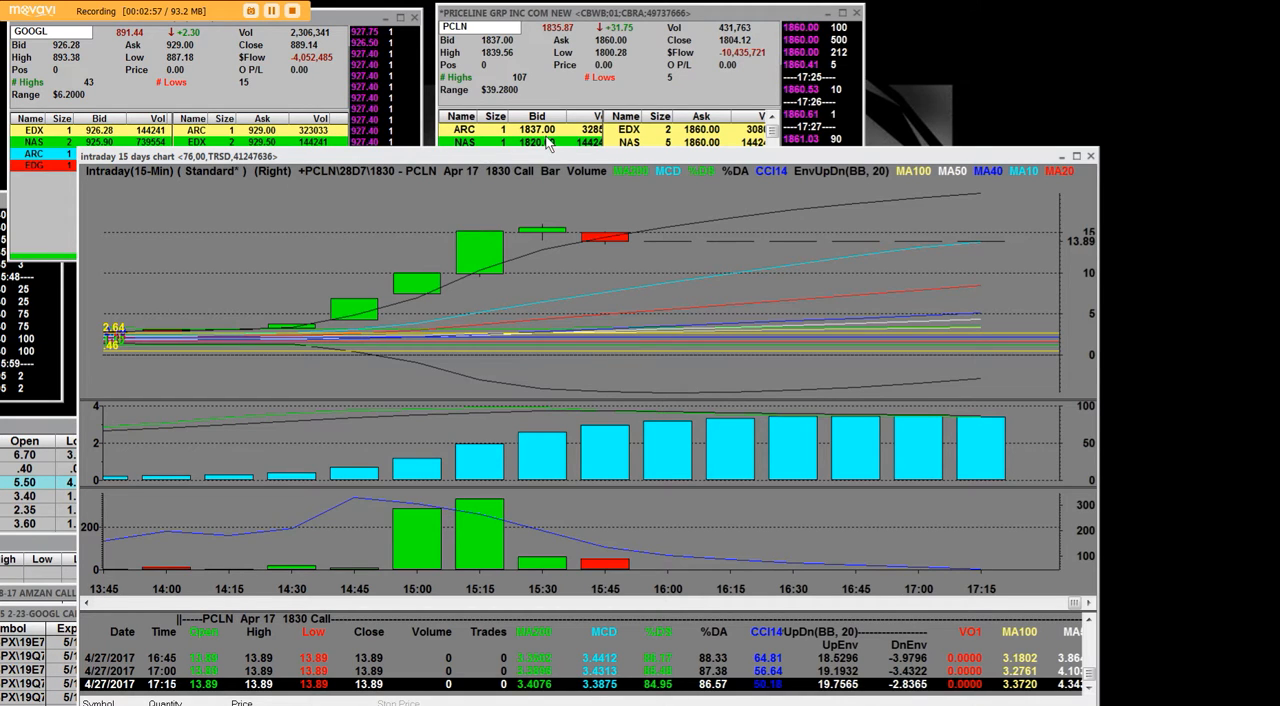
mouse_move(693, 310)
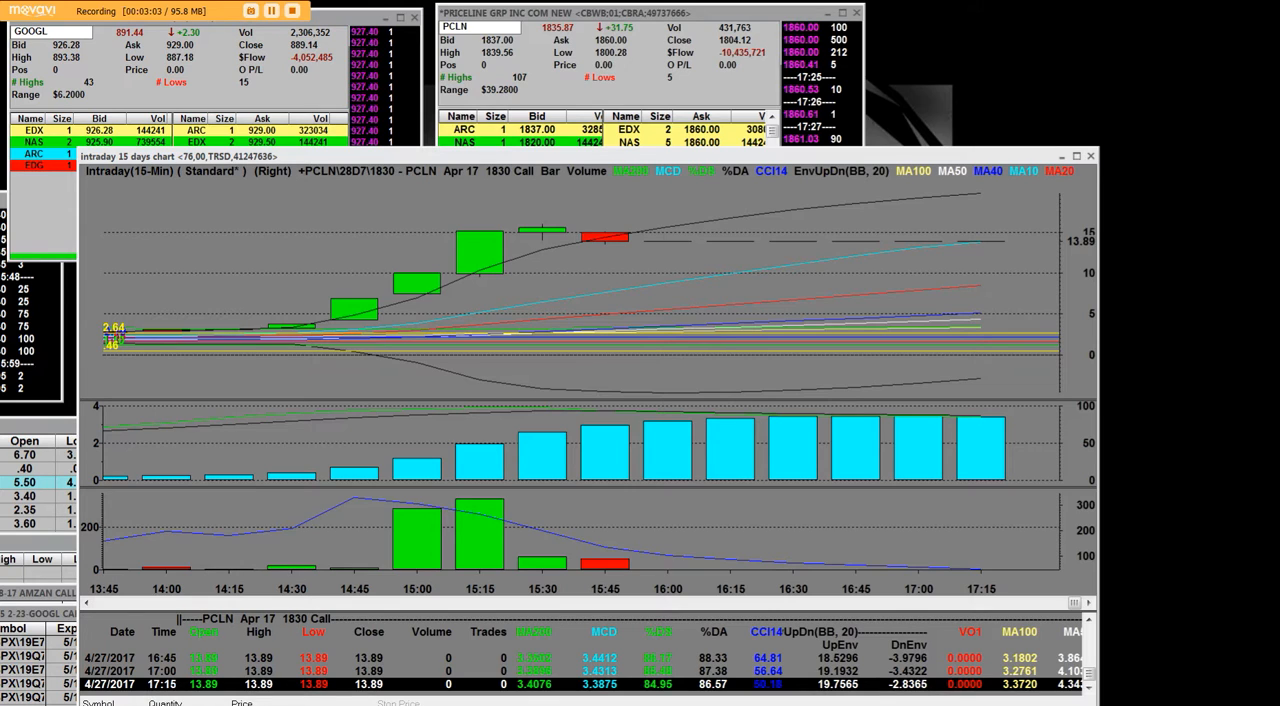
mouse_move(1233, 382)
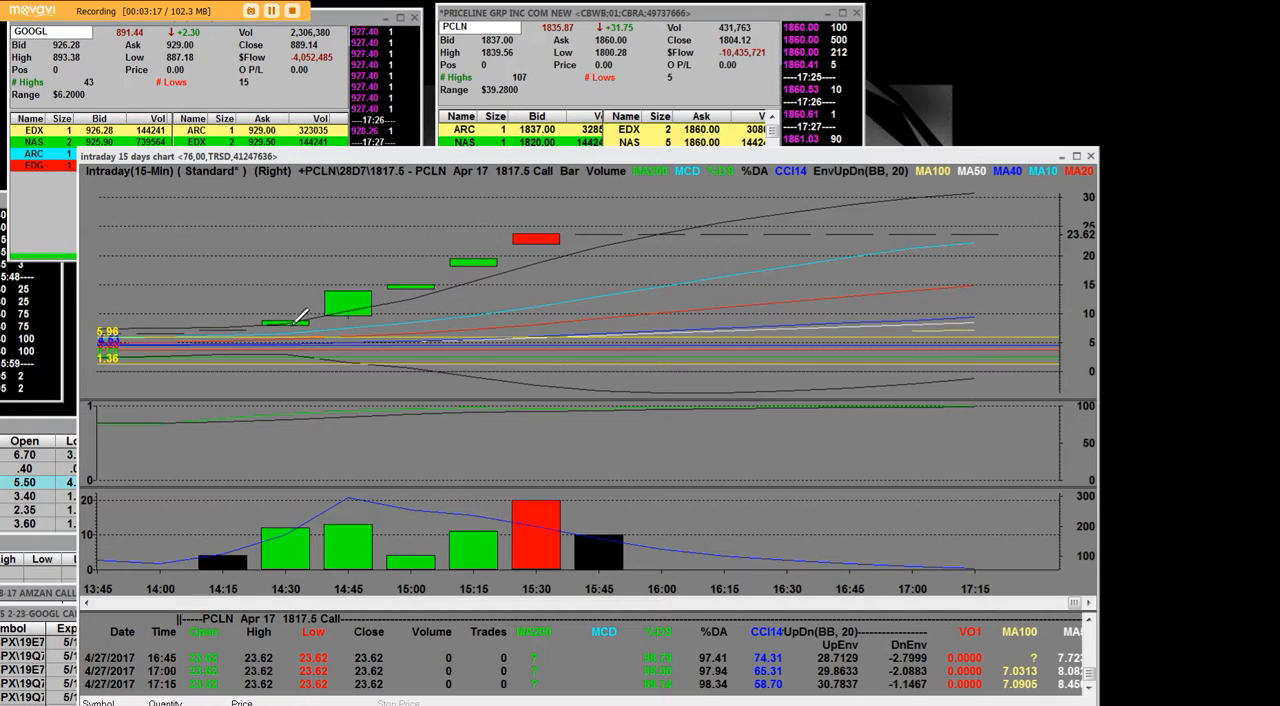
mouse_move(558, 235)
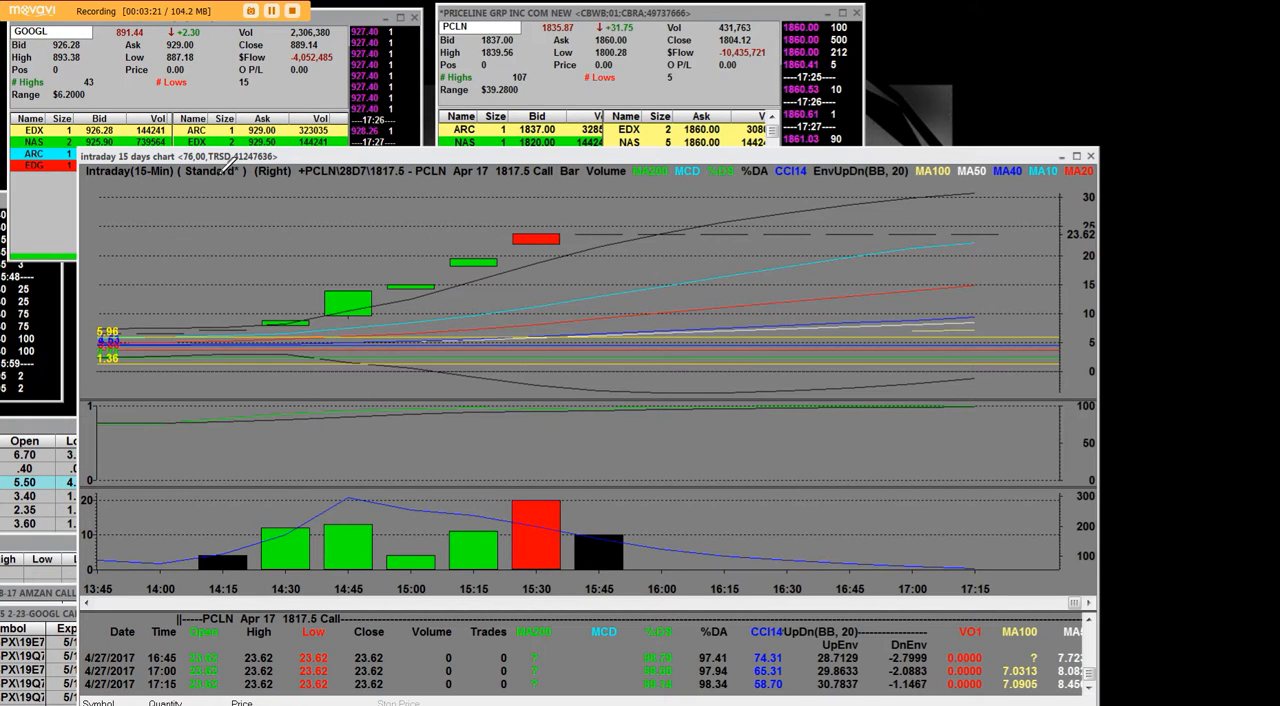
mouse_move(542, 165)
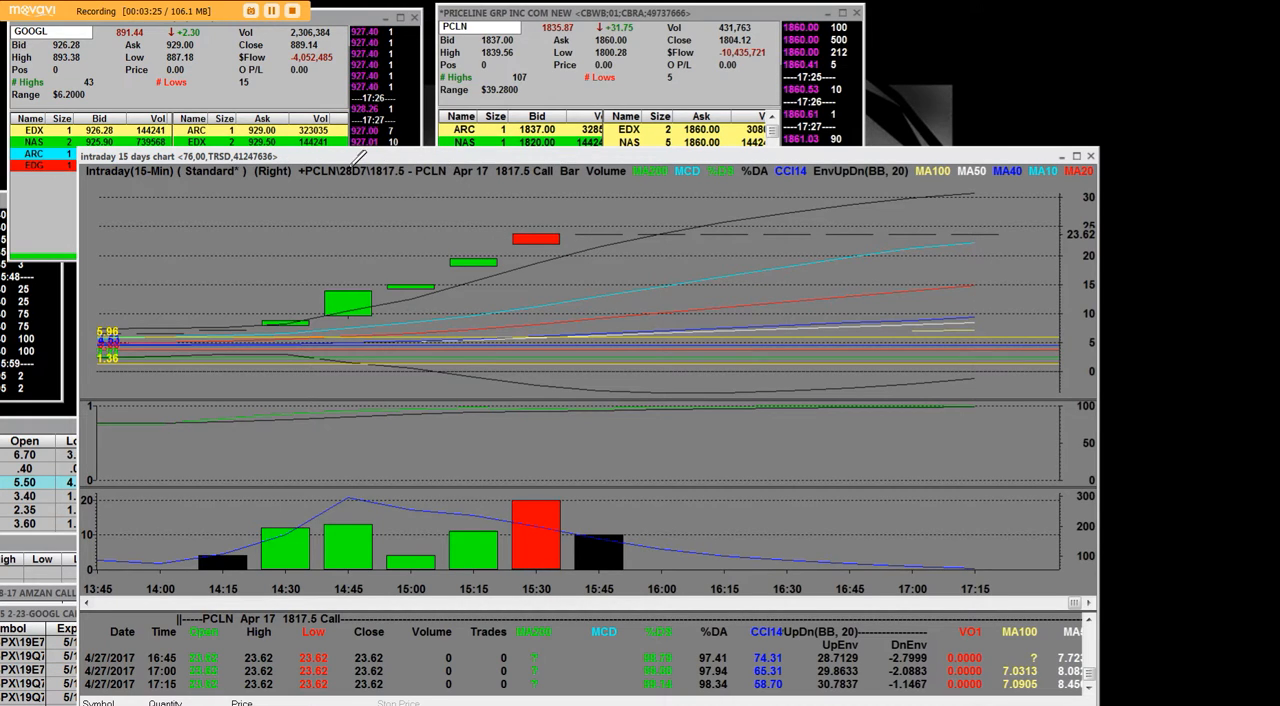
mouse_move(522, 160)
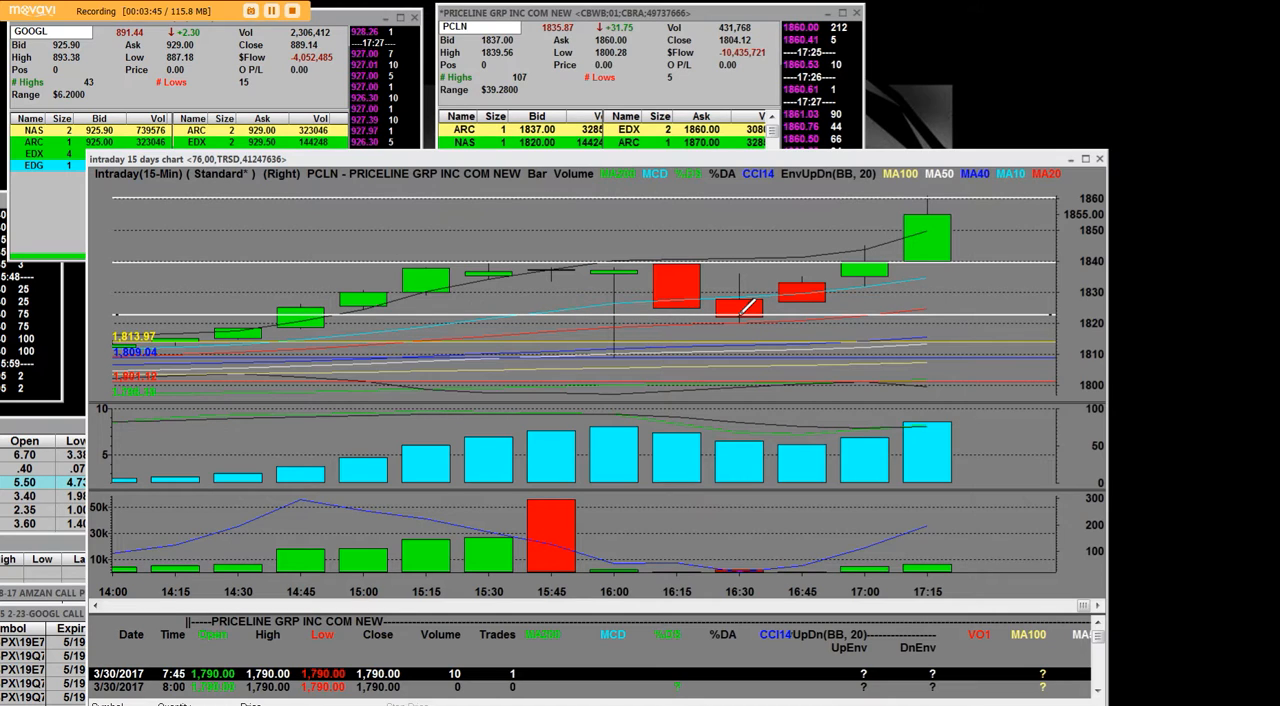
mouse_move(685, 305)
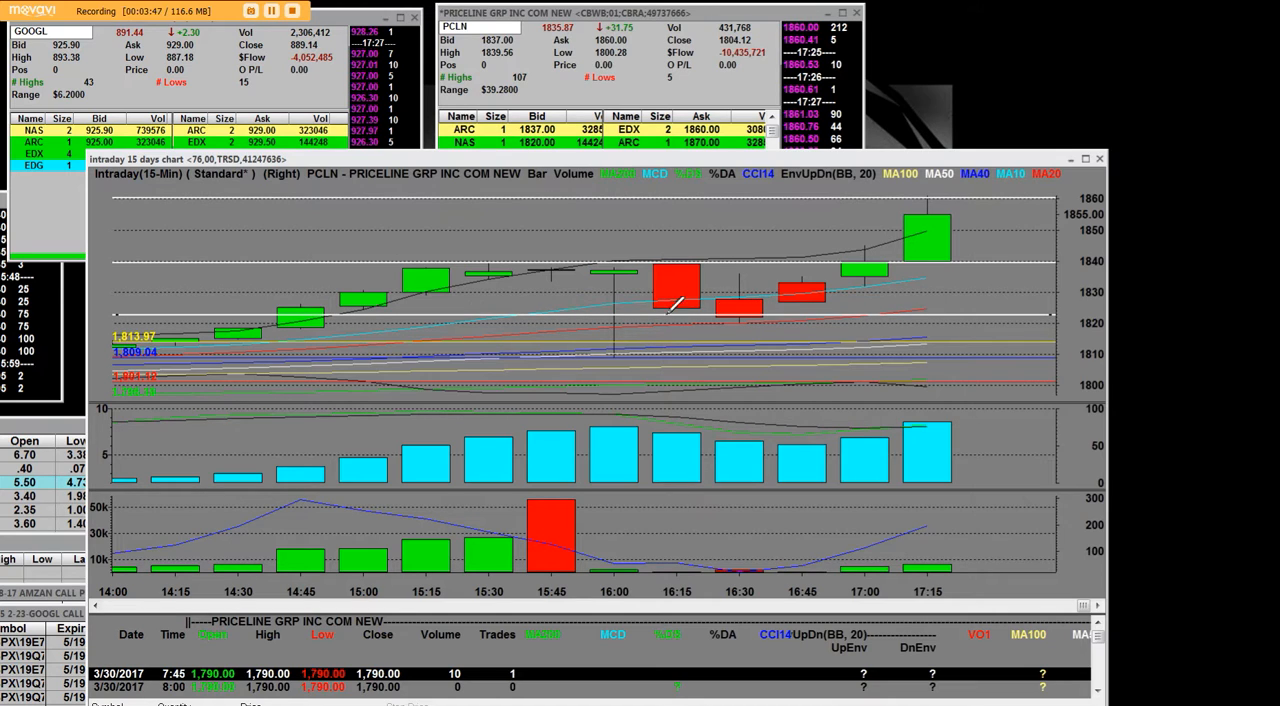
mouse_move(615, 350)
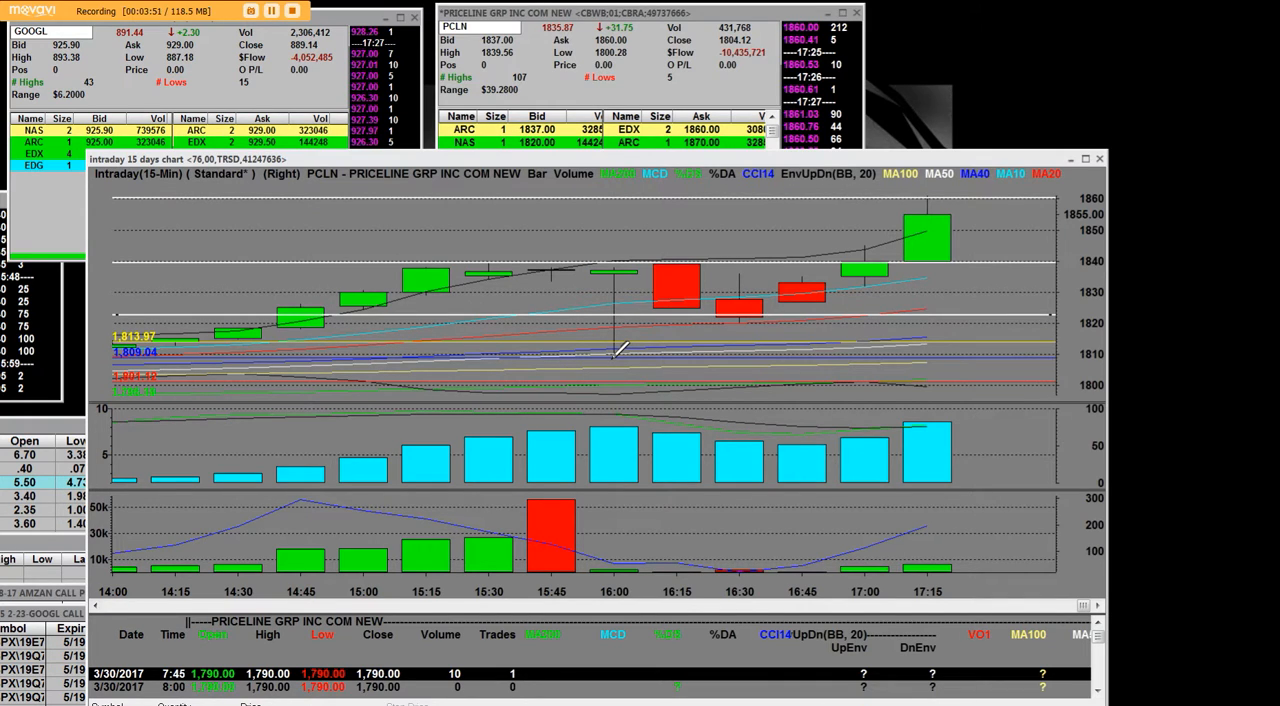
mouse_move(627, 290)
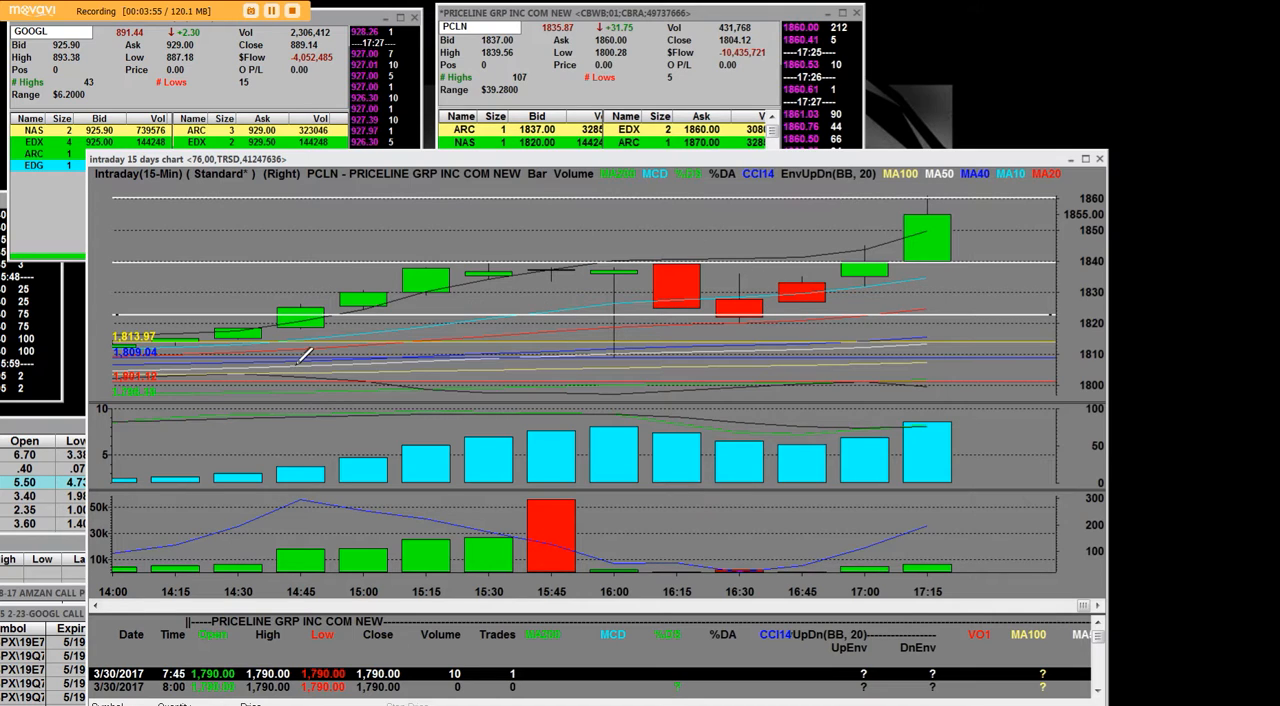
mouse_move(960, 231)
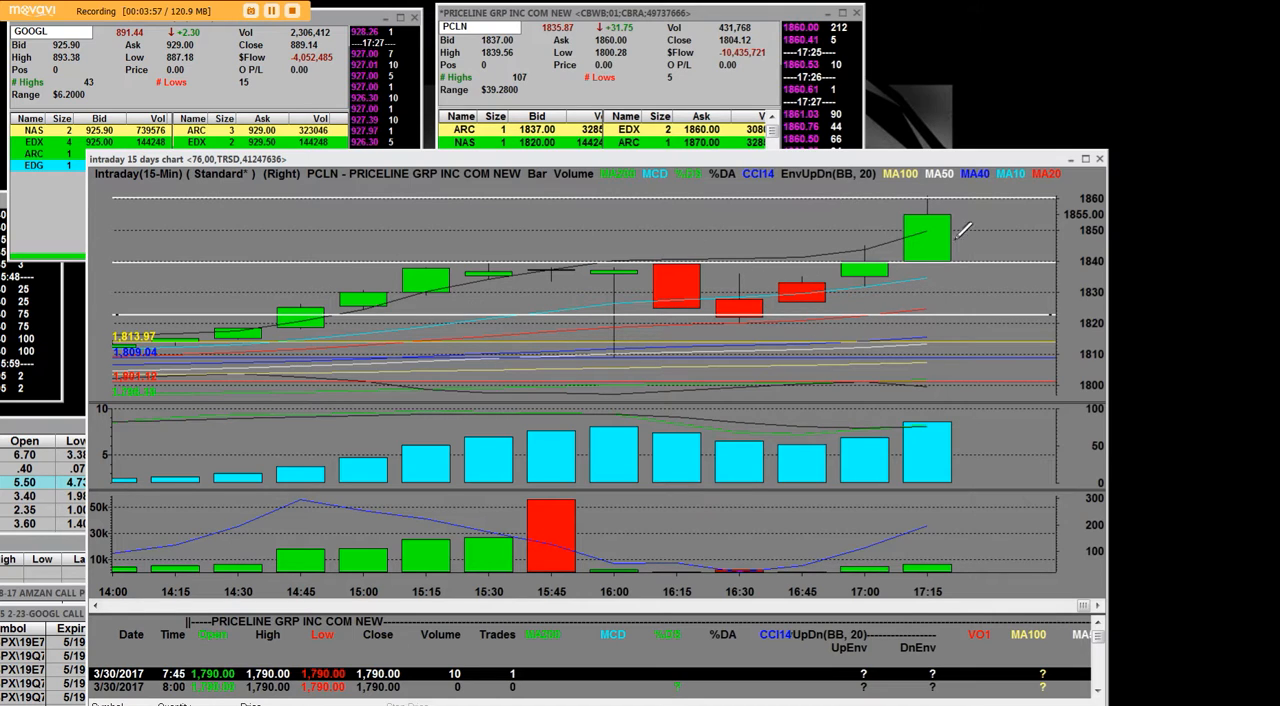
mouse_move(945, 210)
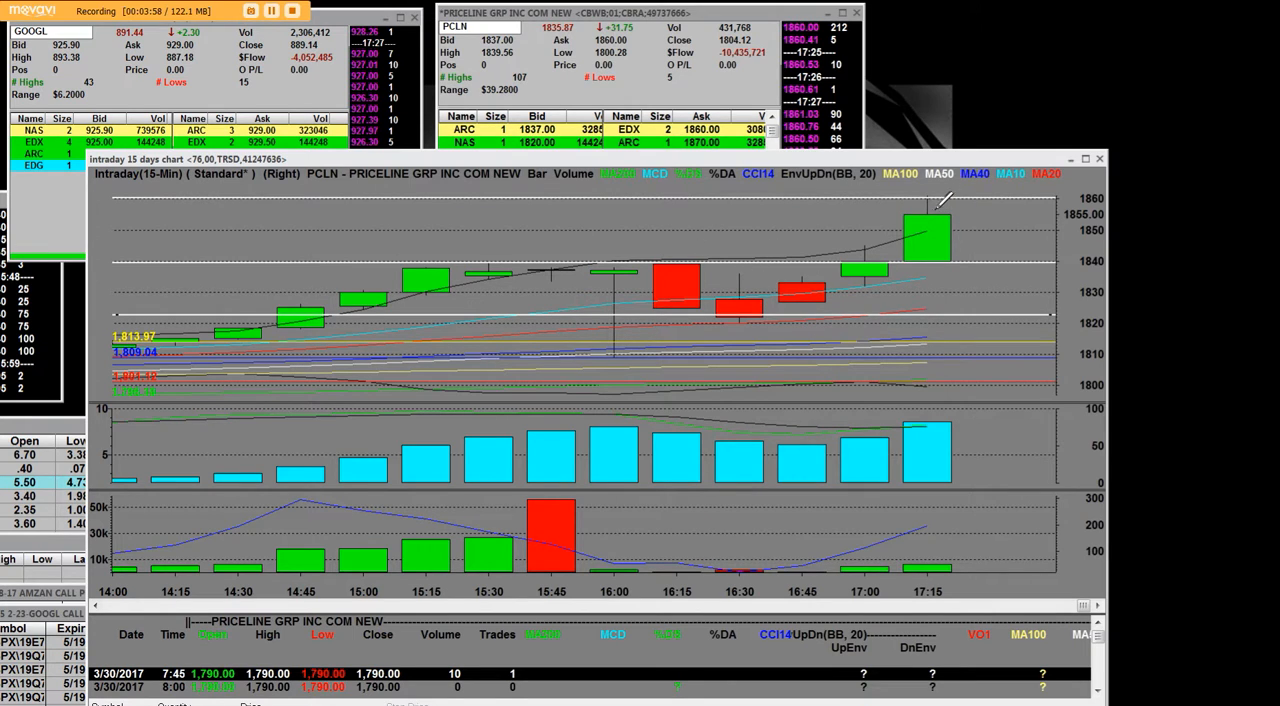
mouse_move(840, 263)
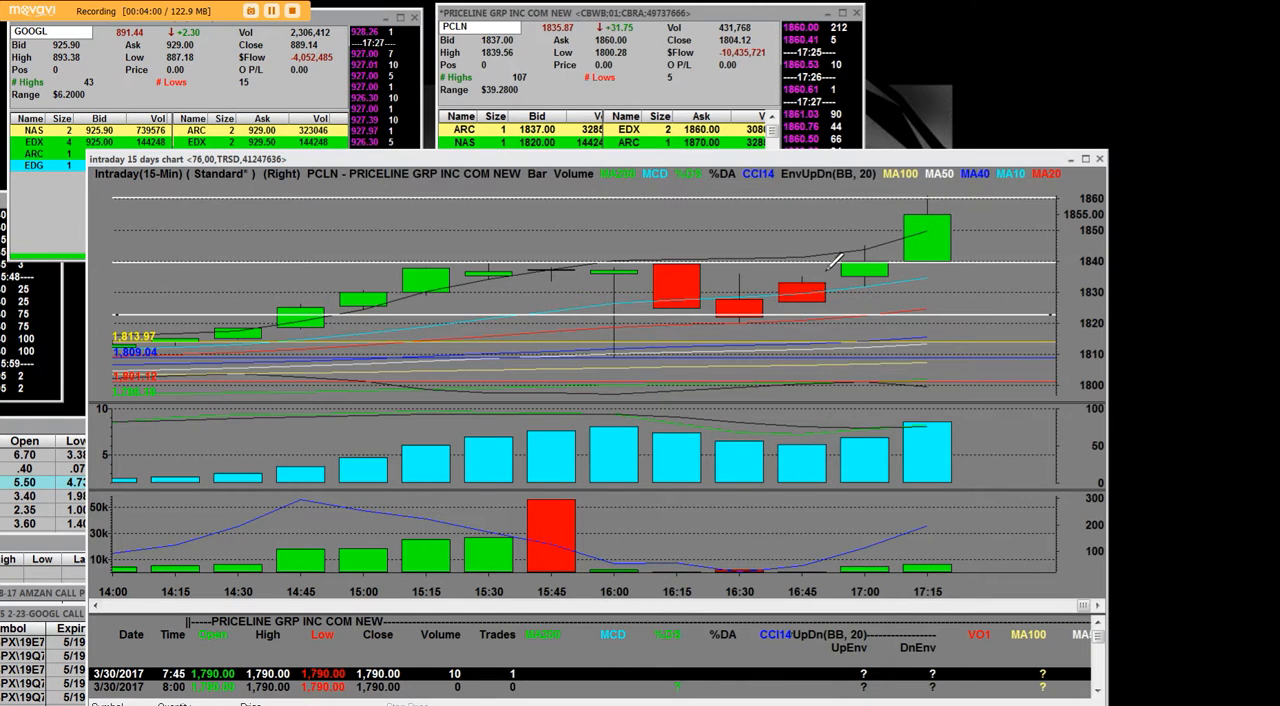